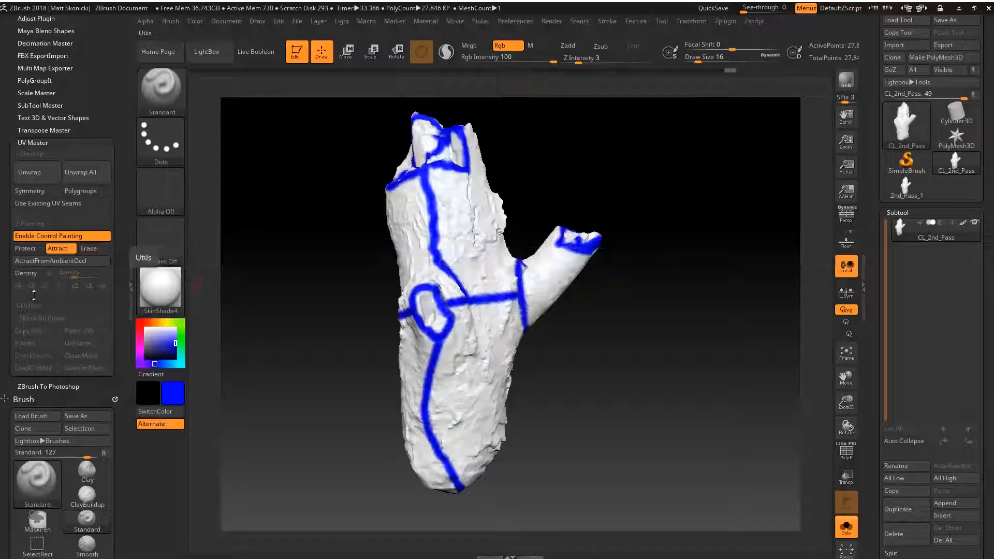
# Step: Paint blue Attract seam guides along the twig's trunk and branches with UV Master Control Painting
pyautogui.click(79, 172)
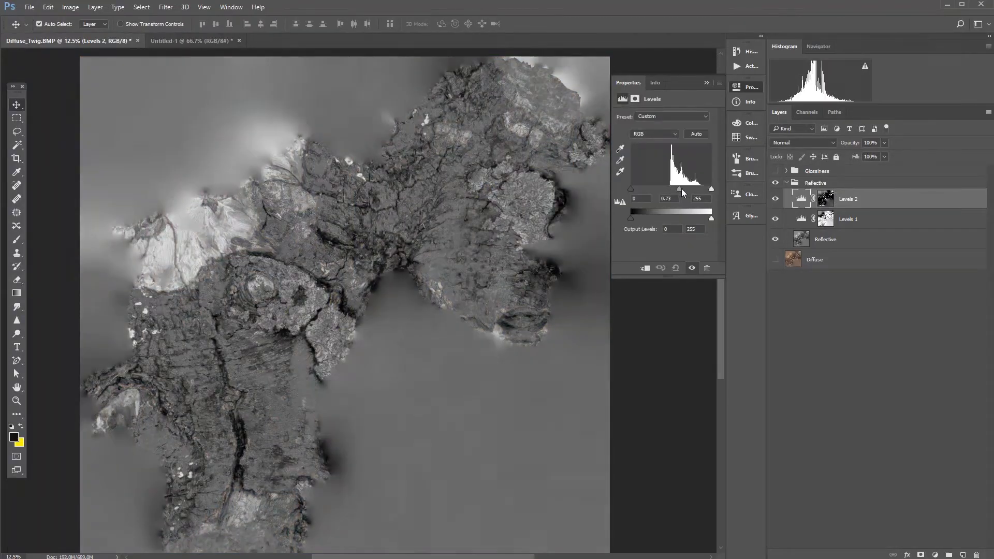
# Step: Darken Levels 2 on the Reflective map: midtones to 0.23, black input to 64
pyautogui.moveTo(681, 190); pyautogui.dragTo(669, 190)
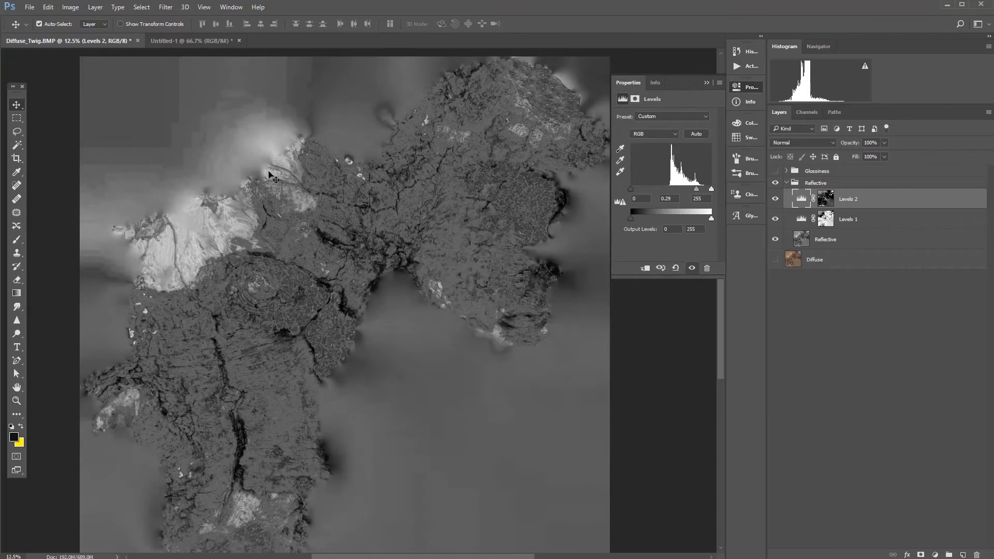
pyautogui.moveTo(633, 188); pyautogui.dragTo(651, 189)
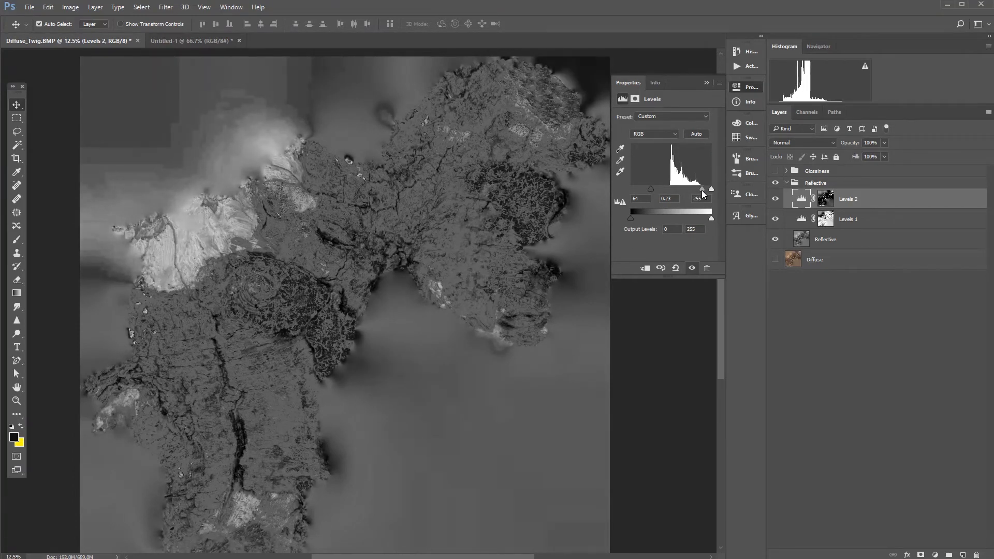